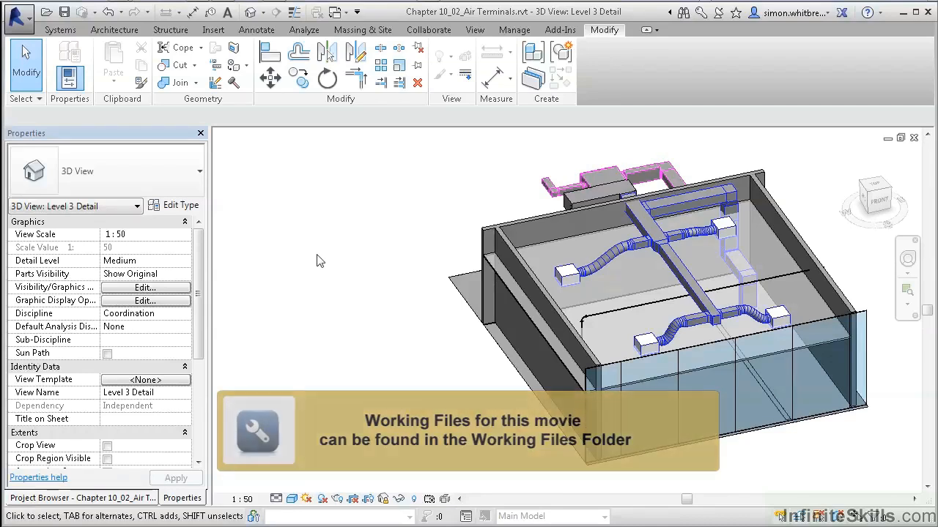
Step: Open the HVAC Level 3 Modelling floor plan from the Project Browser
click(81, 498)
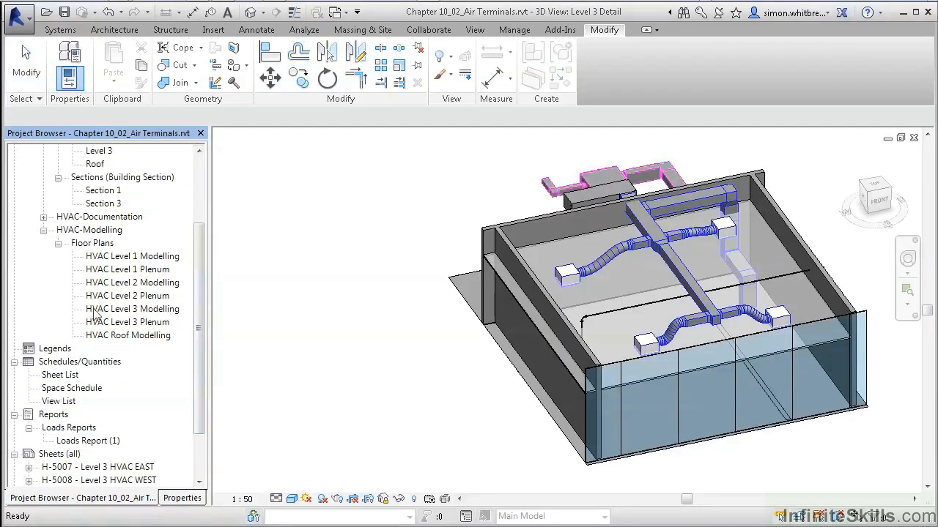
double_click(134, 307)
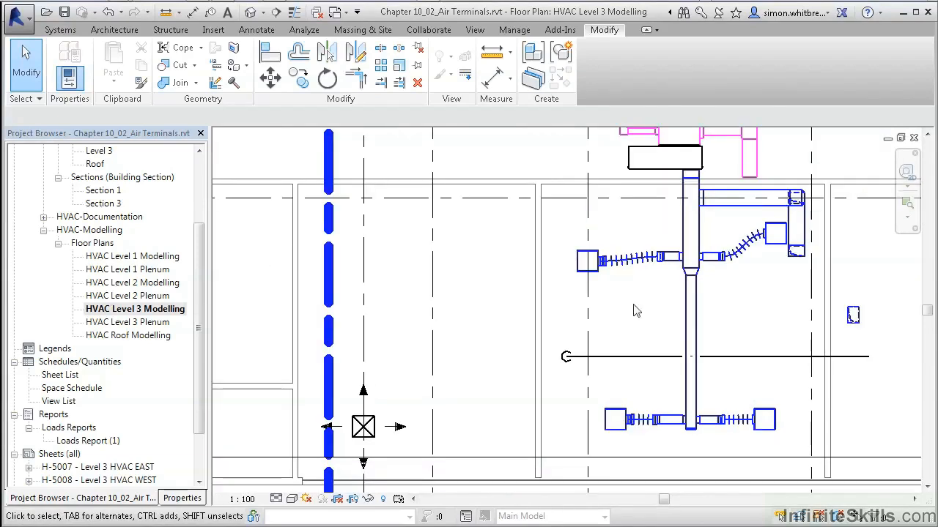
Step: Inspect an existing hosted supply diffuser on the plan and bring up the Systems tools
click(586, 261)
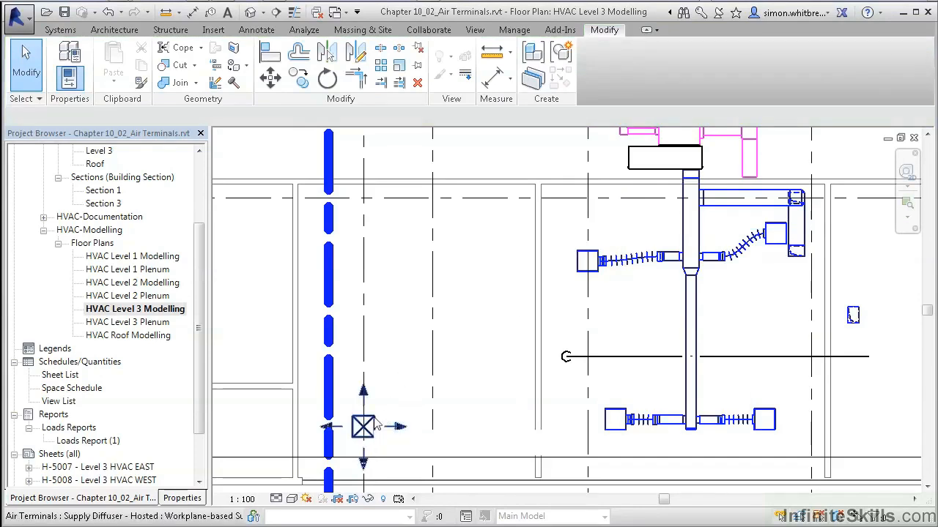
click(363, 427)
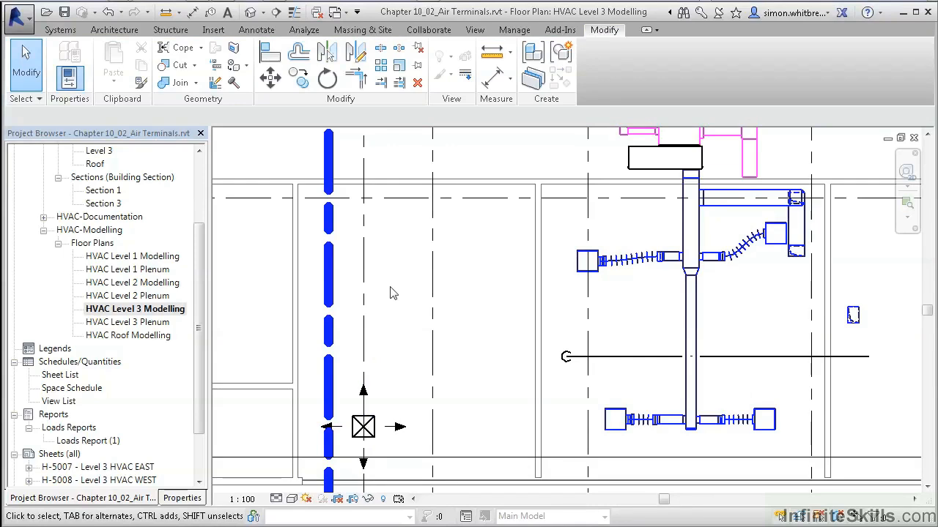
click(60, 30)
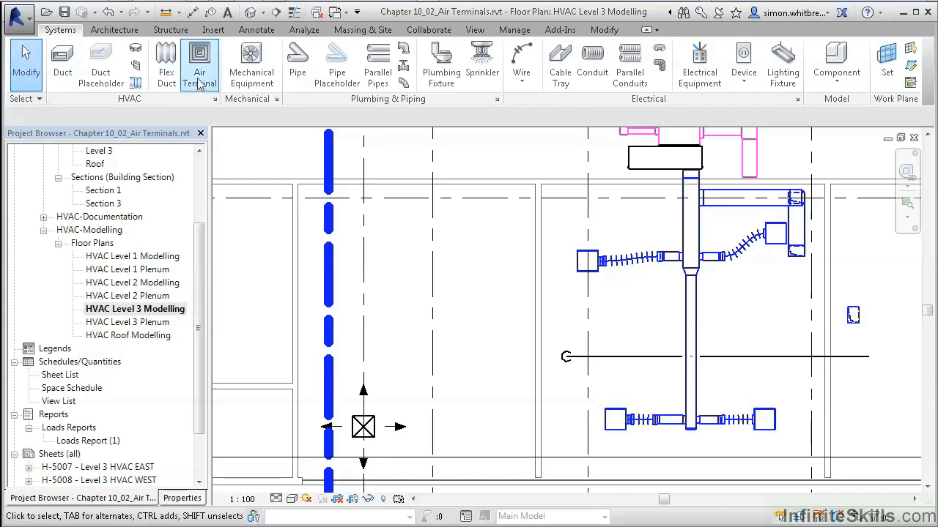
Step: Start an air terminal as the CFP-600/12 Swirl Diffuser with Plenum at offset 2400
click(199, 65)
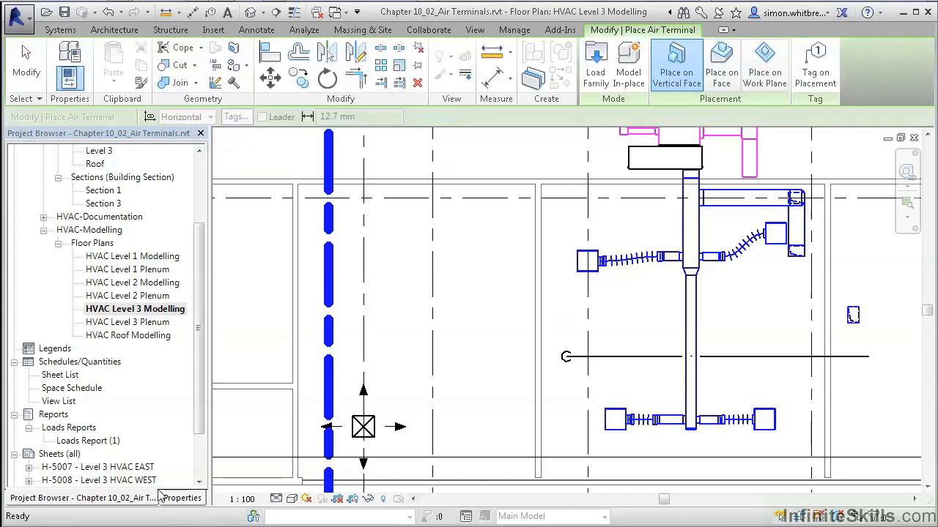
click(180, 498)
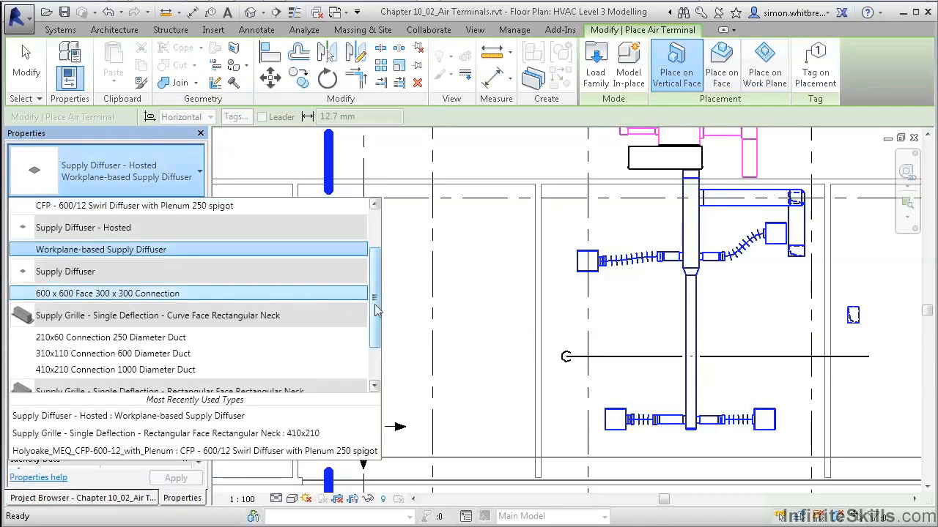
scroll(up, 3)
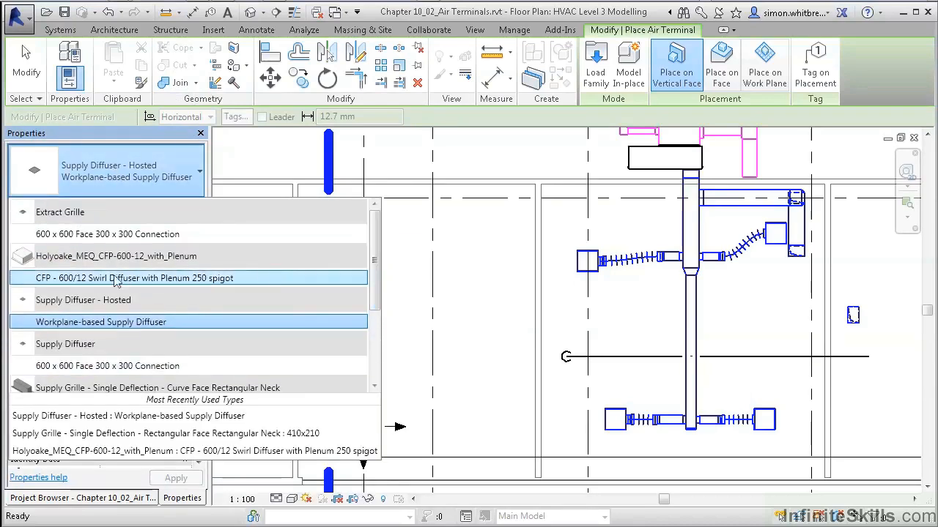
click(132, 279)
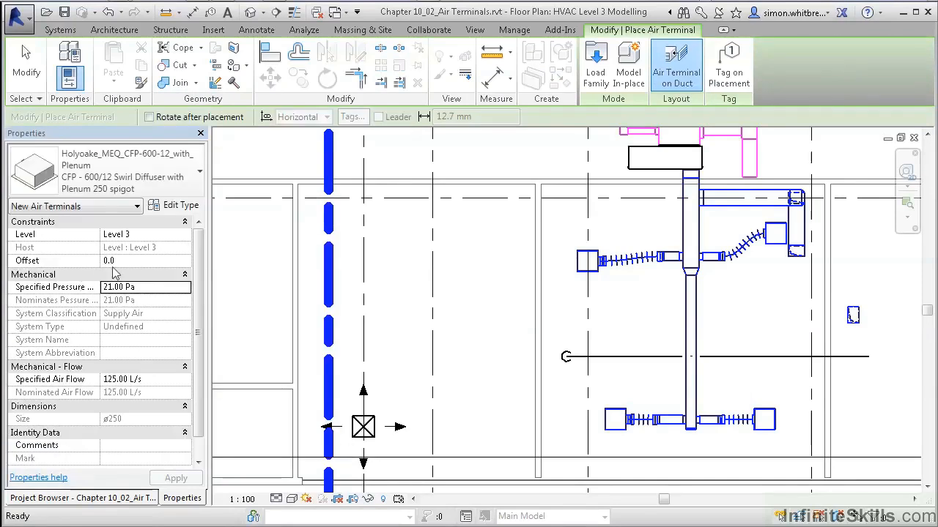
mouse_move(60, 242)
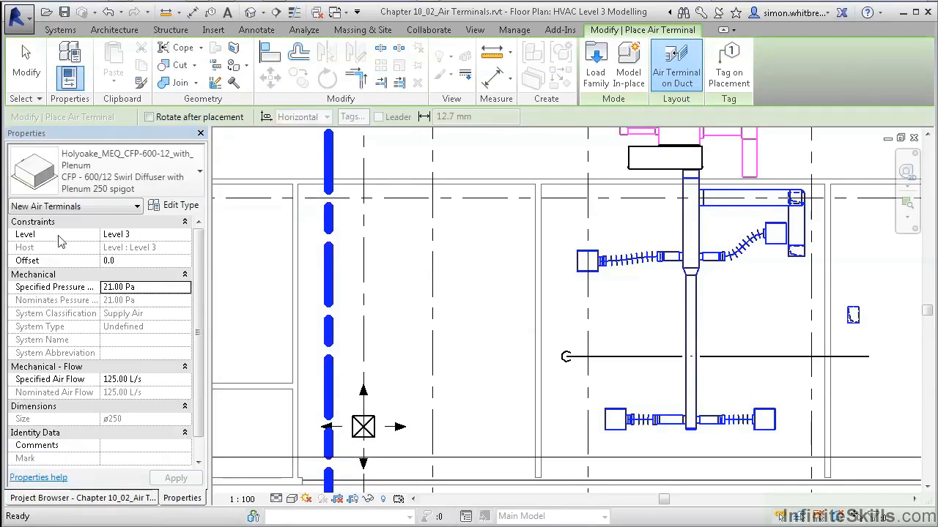
mouse_move(132, 241)
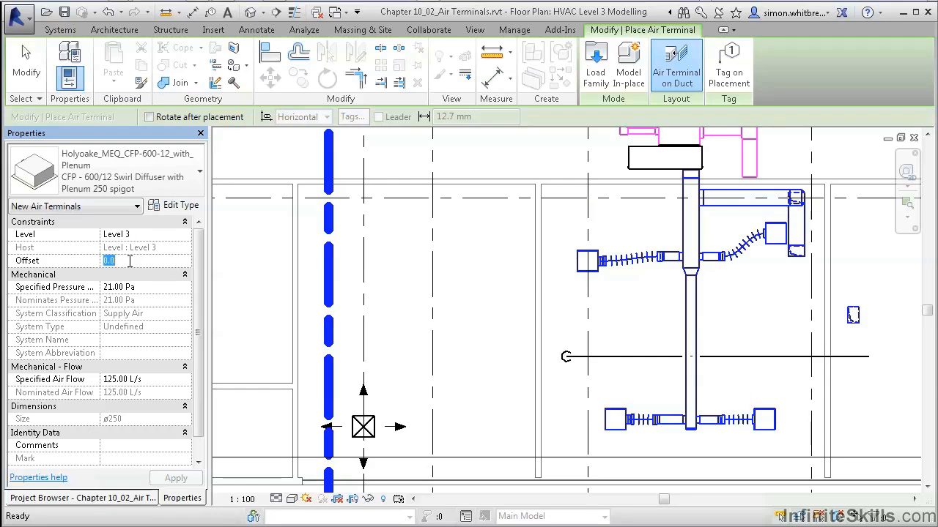
text(2400)
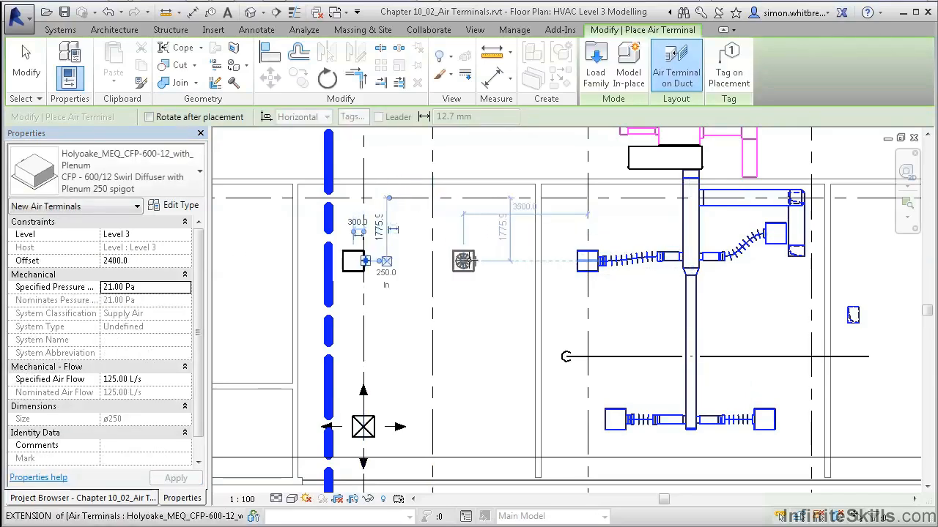
mouse_move(476, 261)
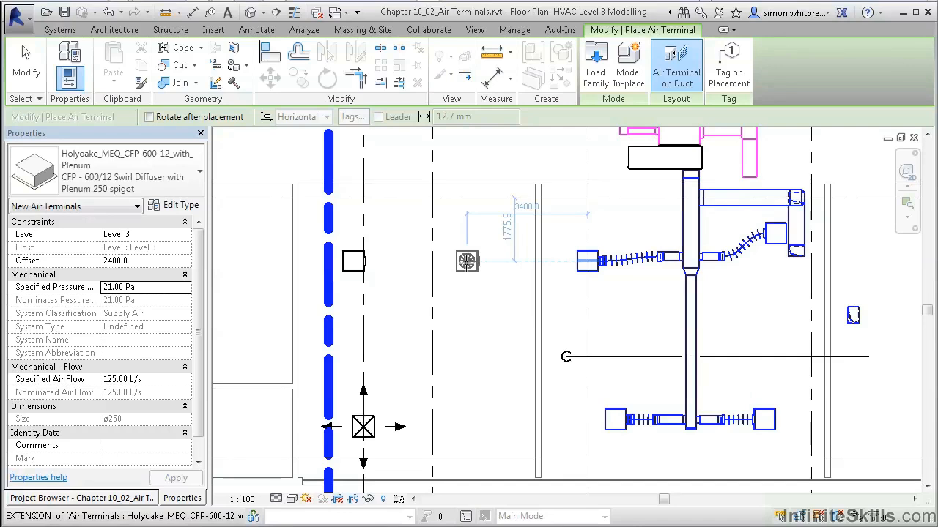
mouse_move(675, 65)
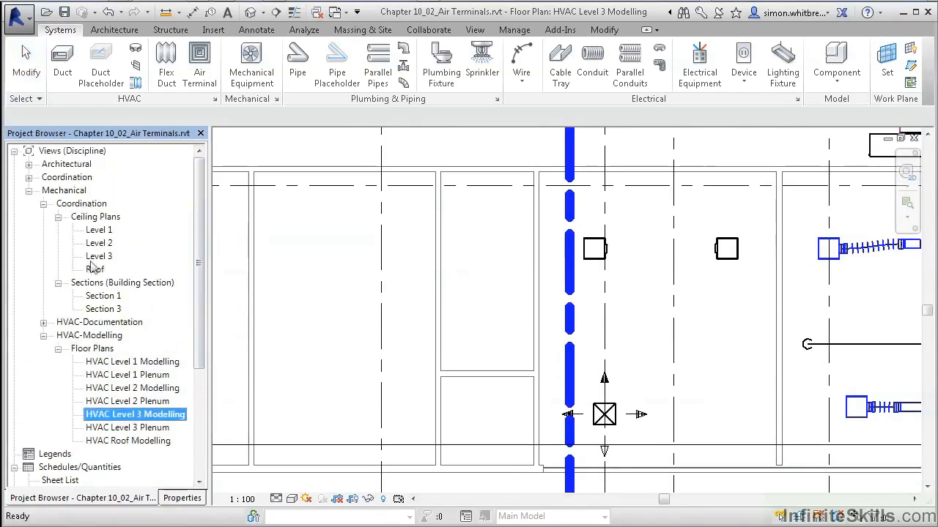
Step: Open the Level 3 reflected ceiling plan and start an air terminal with its type list shown
double_click(99, 255)
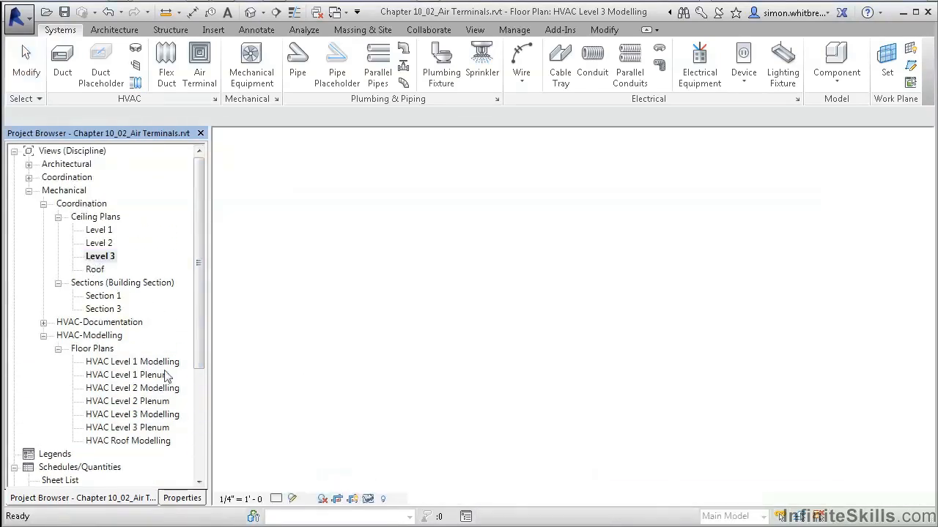
double_click(99, 255)
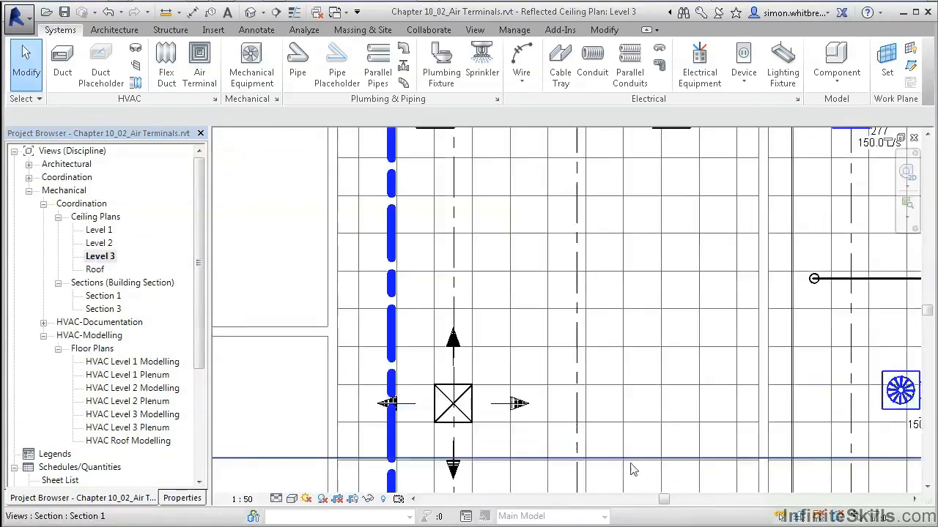
mouse_move(199, 65)
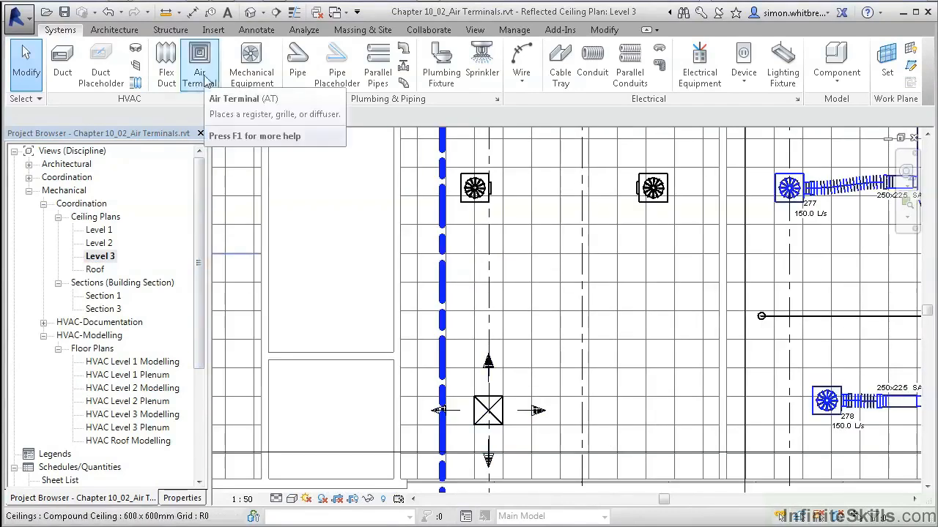
click(199, 65)
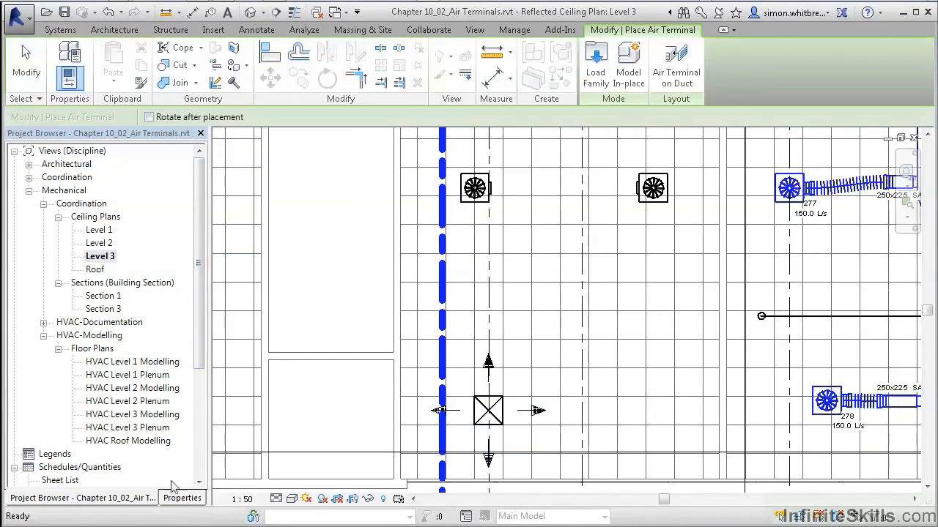
click(182, 499)
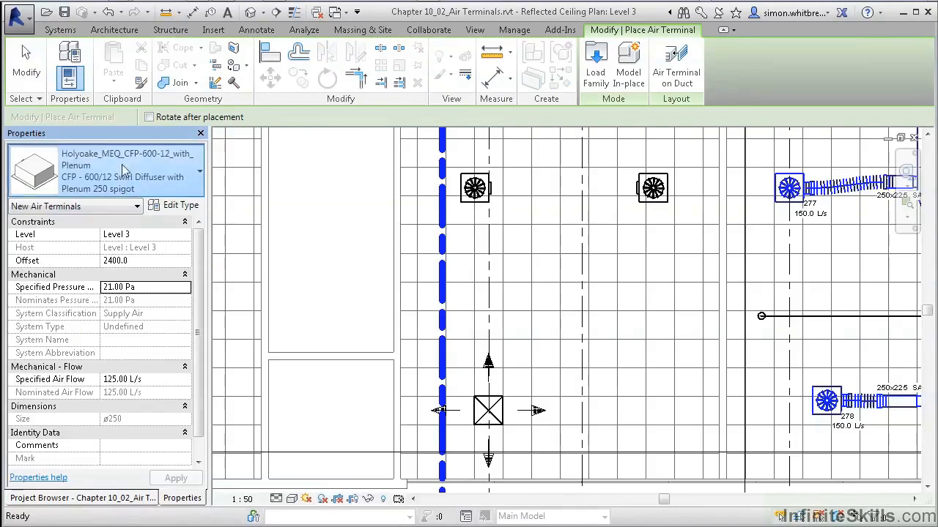
click(199, 170)
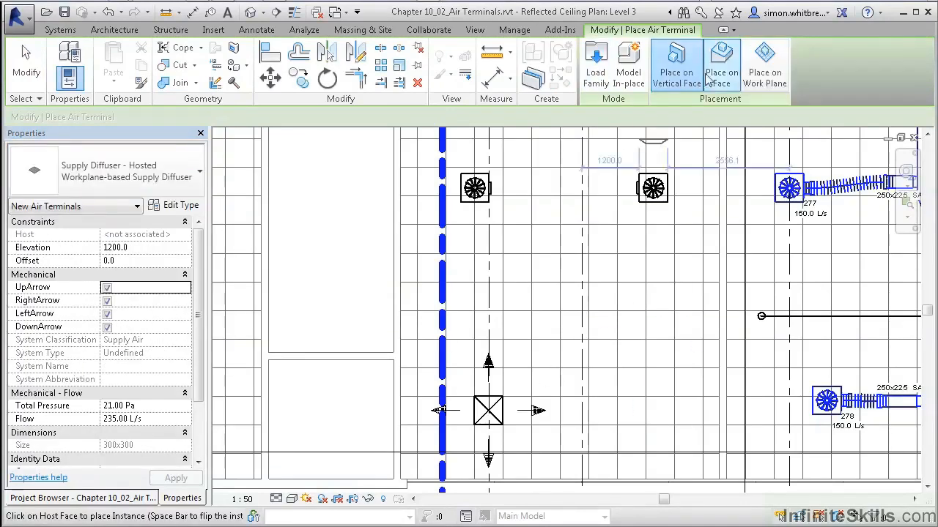
Step: Place a hosted four-way supply diffuser on the ceiling grid using Place on Face
click(720, 64)
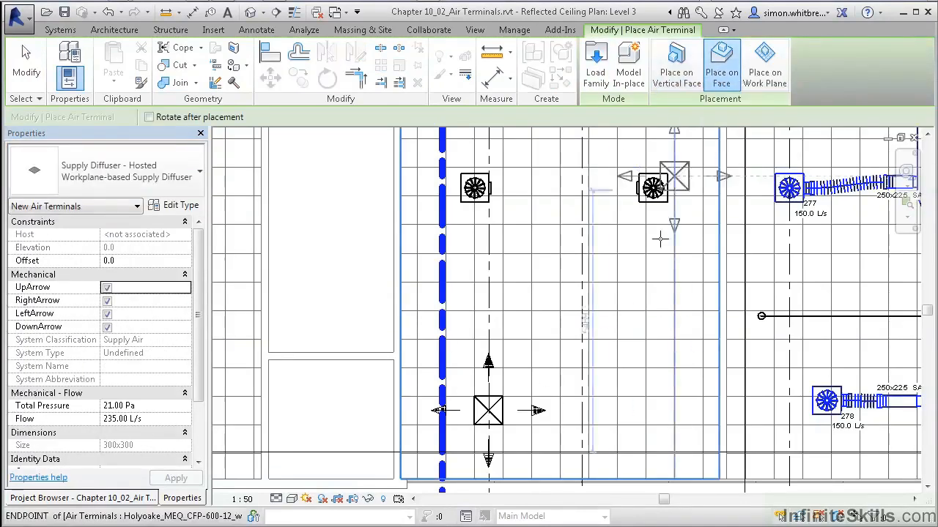
click(659, 325)
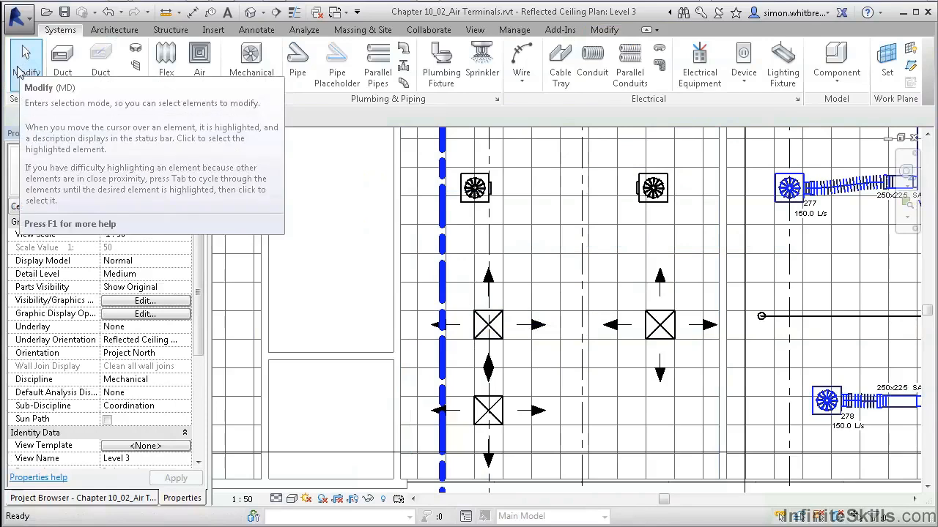
mouse_move(574, 383)
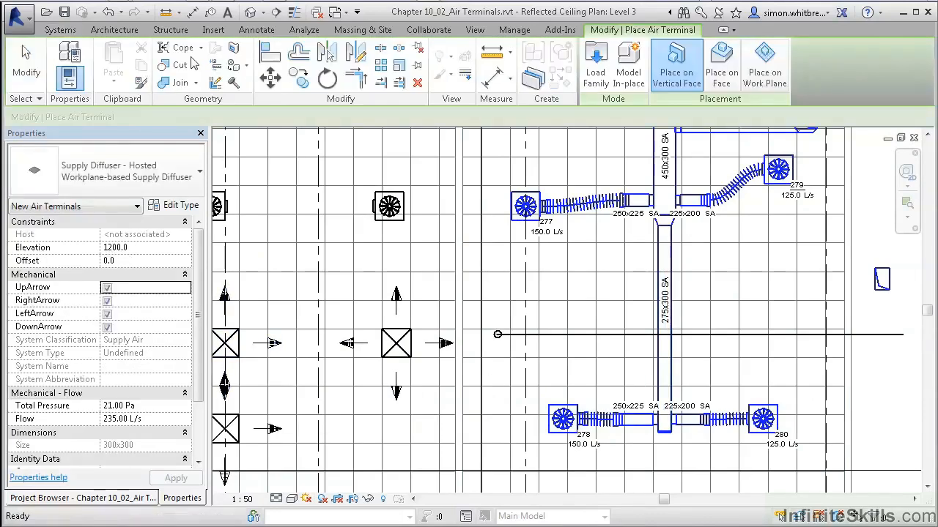
Step: Choose the Supply Grille - Single Deflection 310x110 rectangular-face type
click(129, 170)
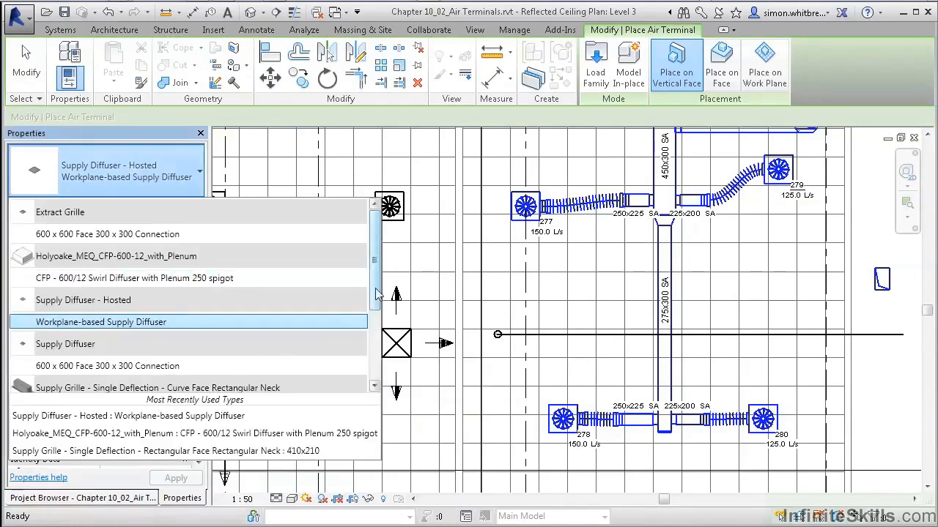
scroll(down, 3)
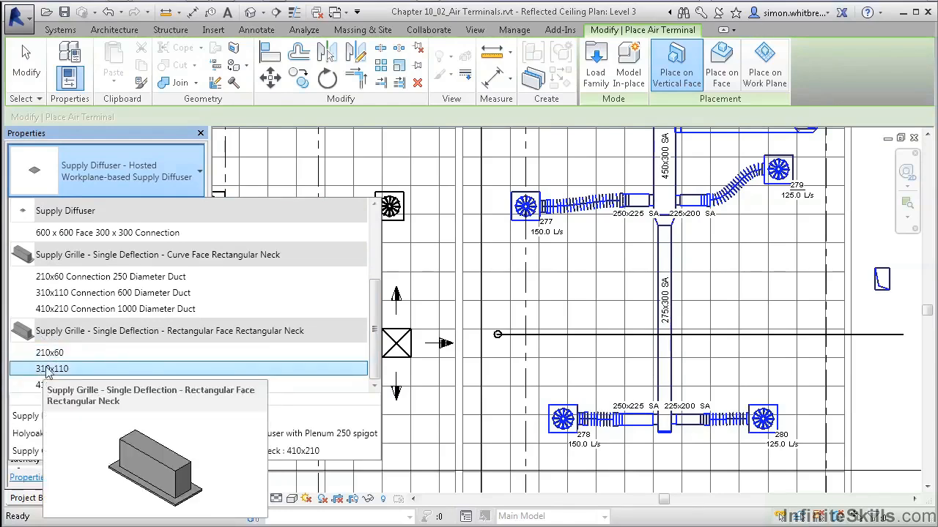
click(50, 369)
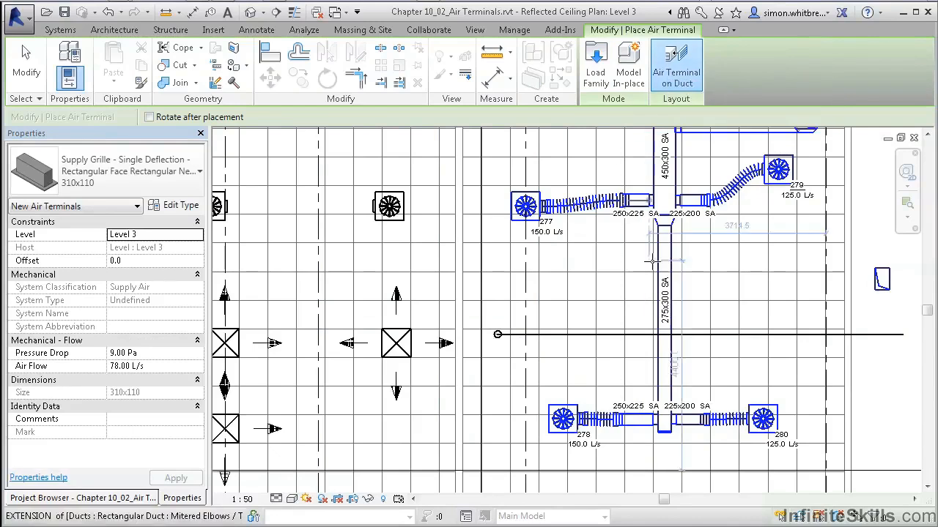
mouse_move(659, 256)
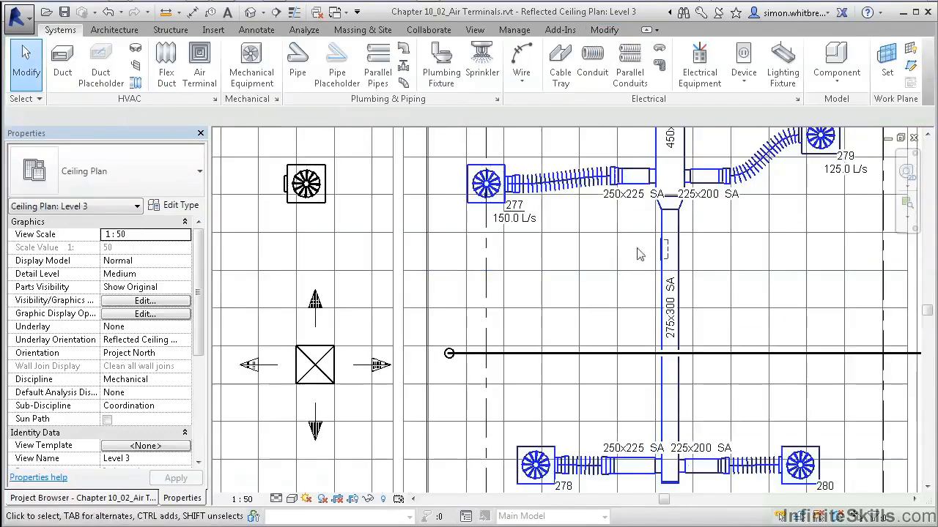
mouse_move(666, 252)
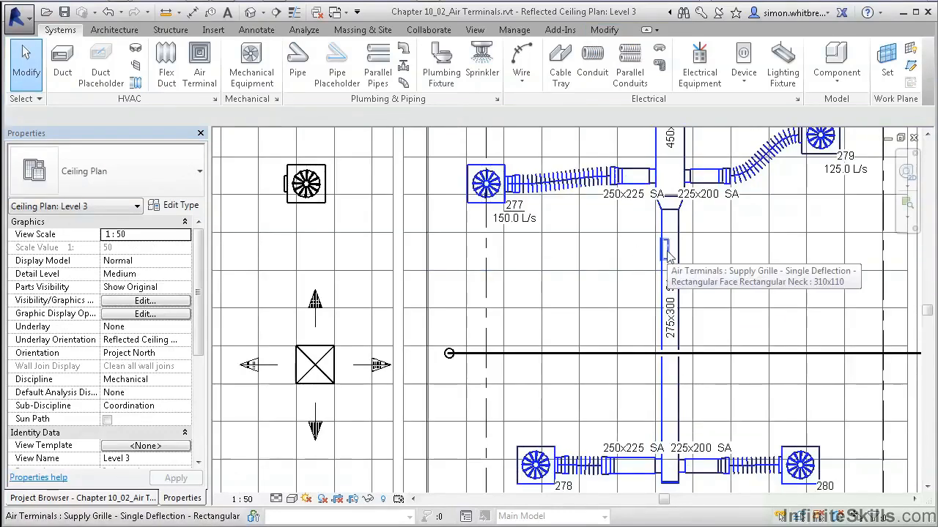
mouse_move(627, 292)
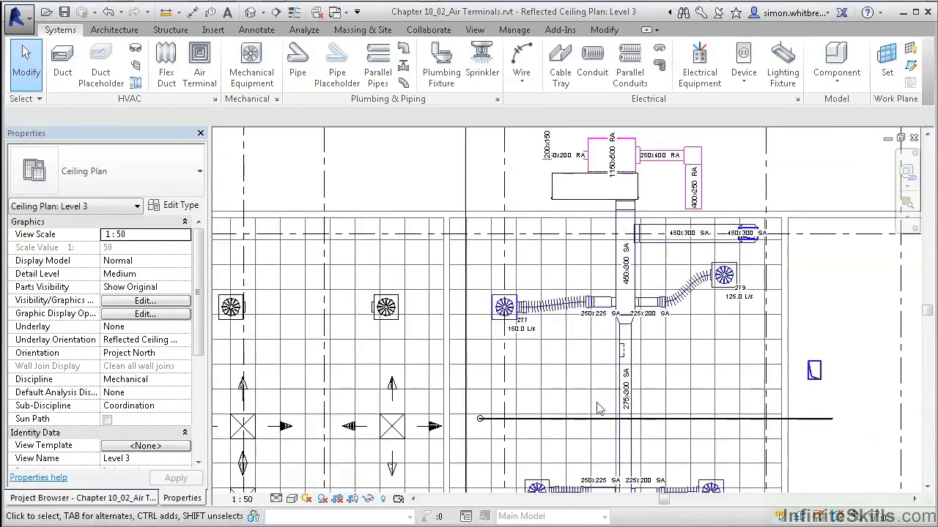
mouse_move(579, 384)
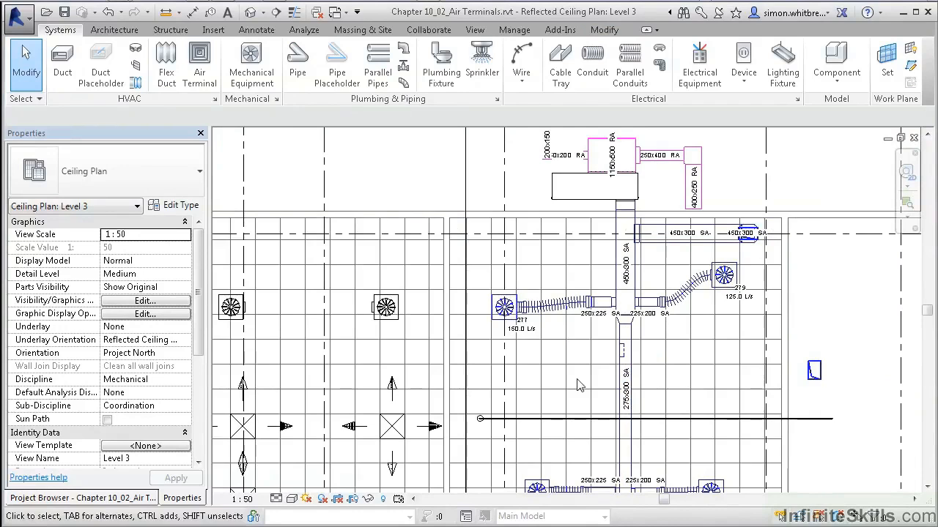
mouse_move(531, 416)
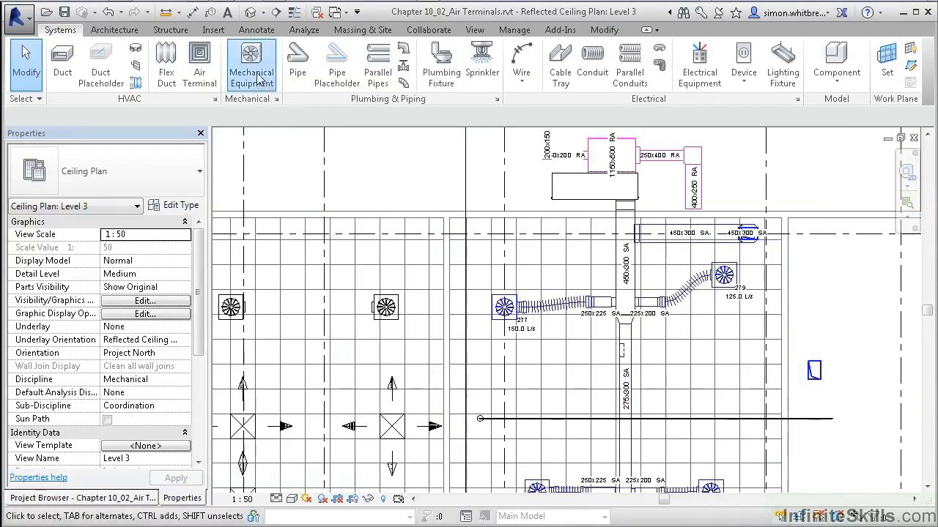
Step: Start Mechanical Equipment with the ceiling-ducted CHW fan coil unit at offset 3000
click(252, 59)
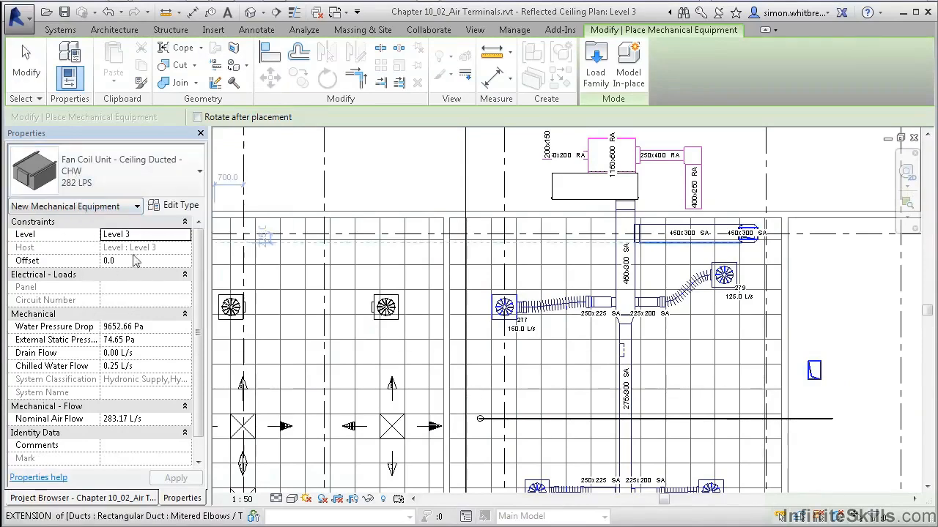
triple_click(129, 260)
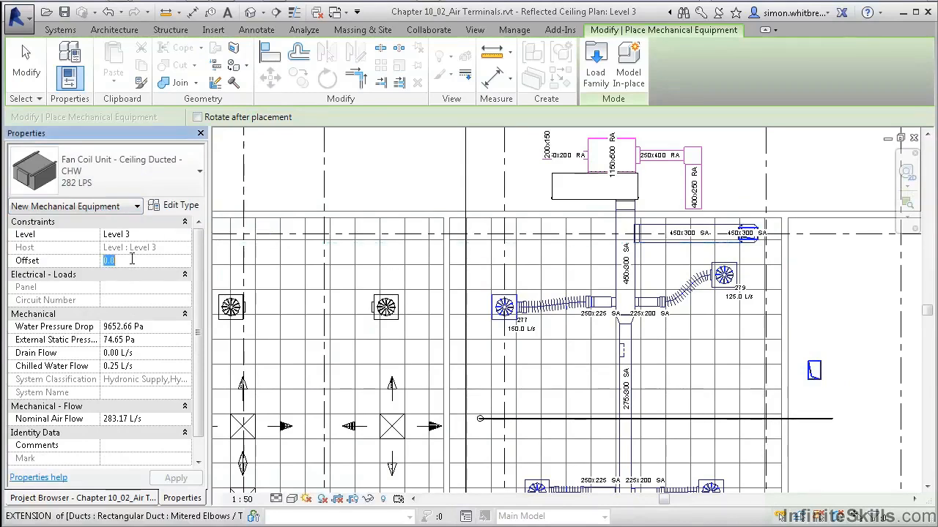
text(3000)
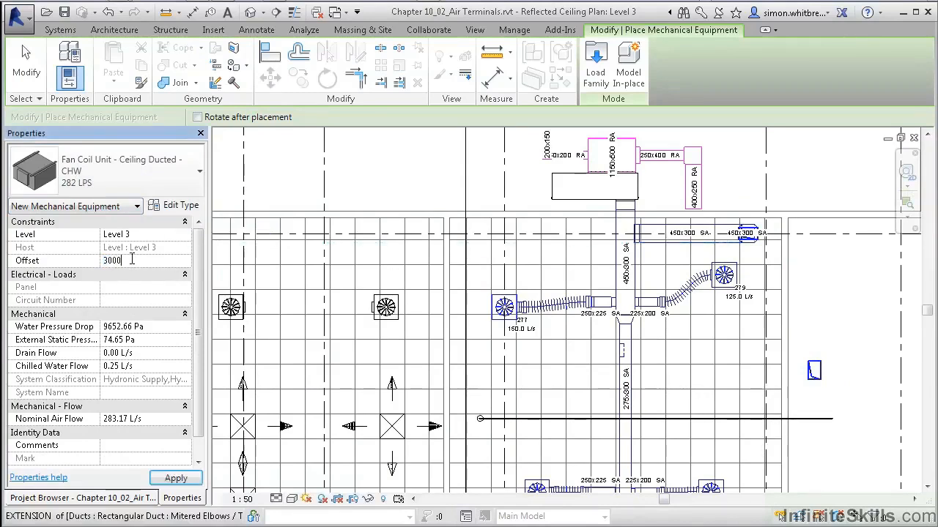